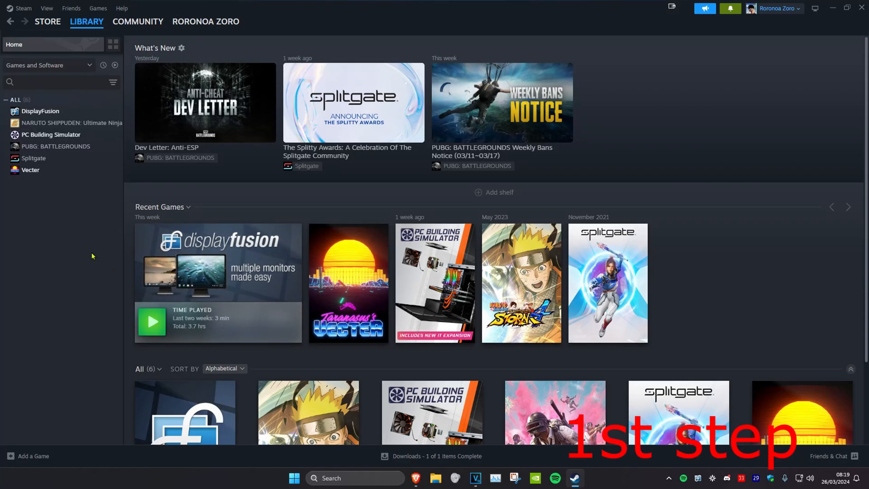
pyautogui.moveTo(44, 205)
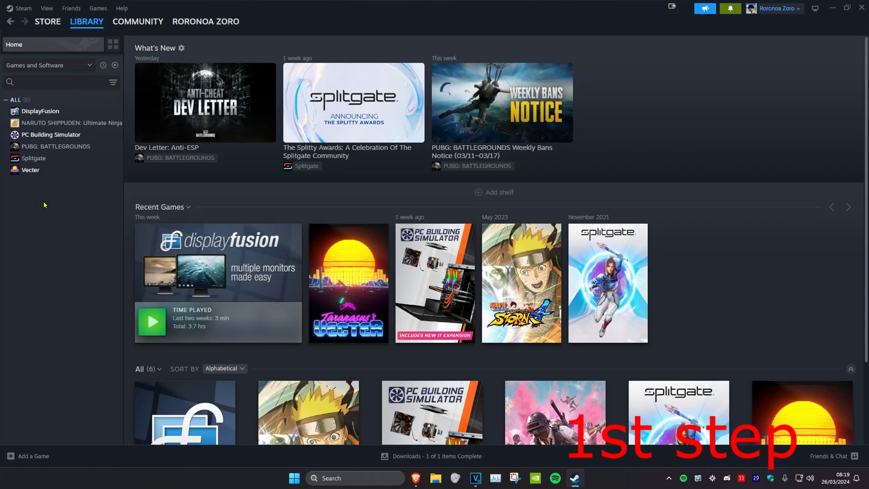
# Open Vecter's Properties from the library and start entering -autoconfig as a launch option
pyautogui.rightClick(30, 170)
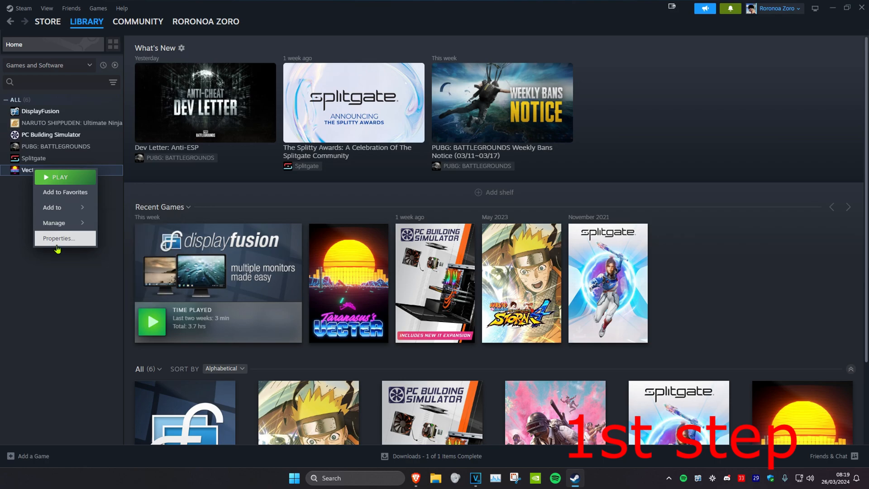
pyautogui.click(58, 238)
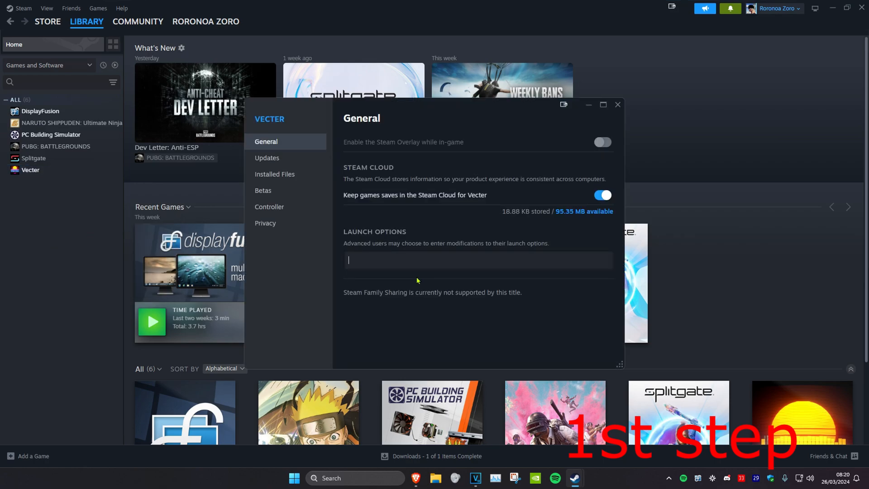
pyautogui.write('-autoconfig -windowe')
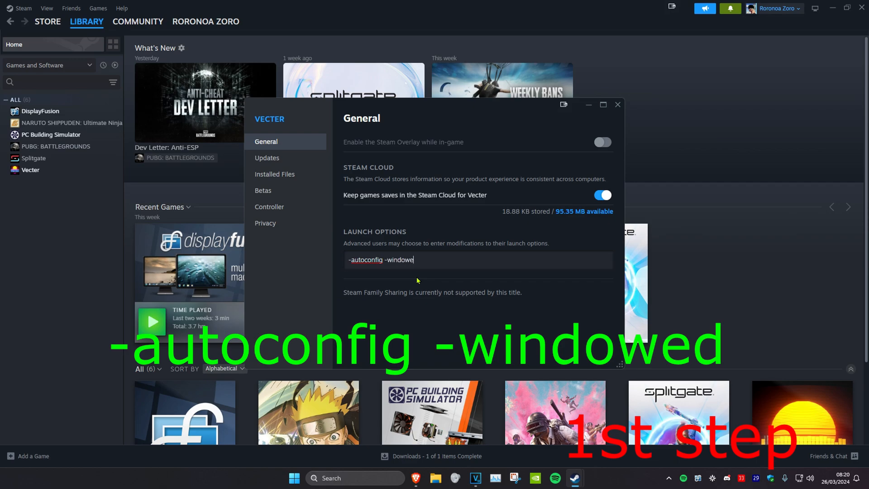
pyautogui.click(617, 104)
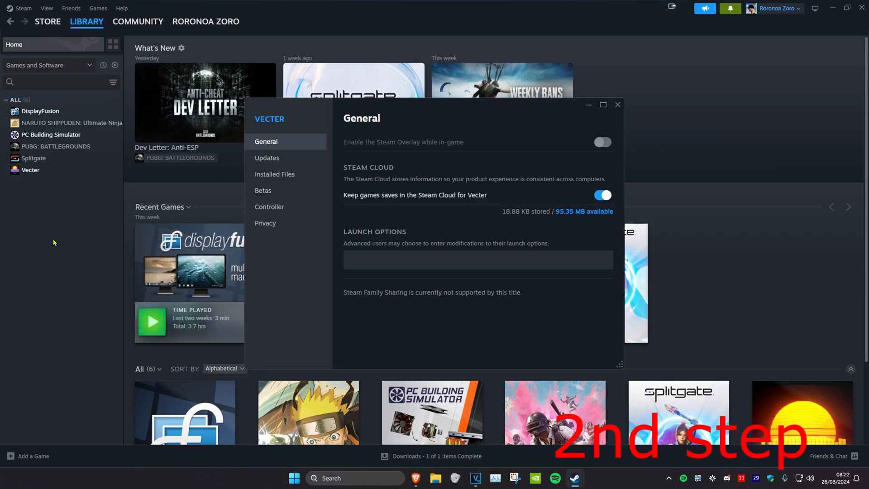
# Finish Vecter's launch options as -autoconfig -windowed, then delete Vecter.exe from its install folder
pyautogui.write('-autoconfig -windowed')
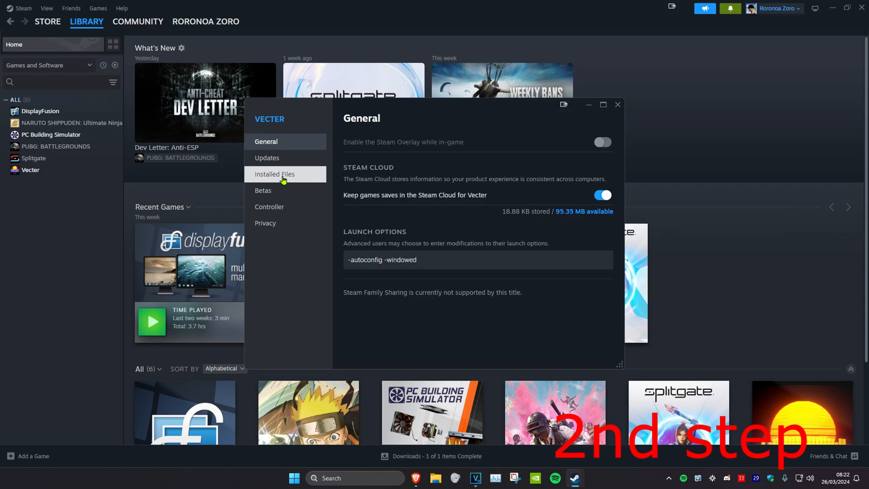
pyautogui.click(274, 174)
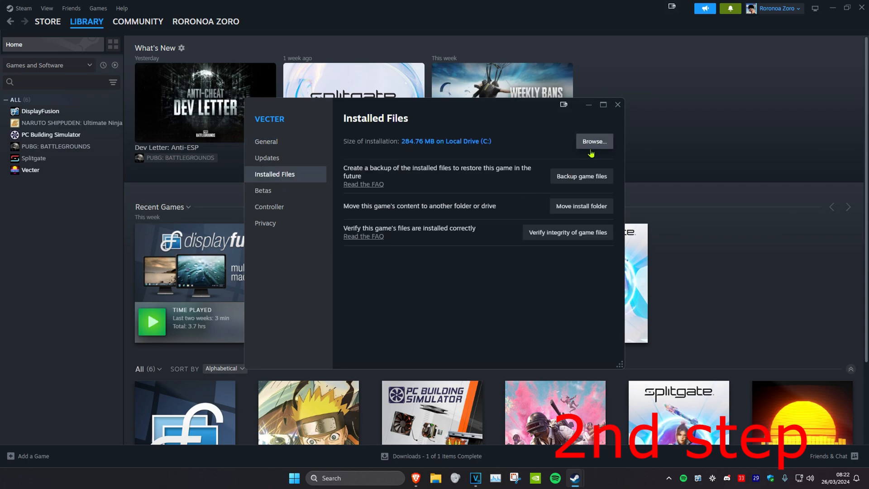
pyautogui.click(594, 141)
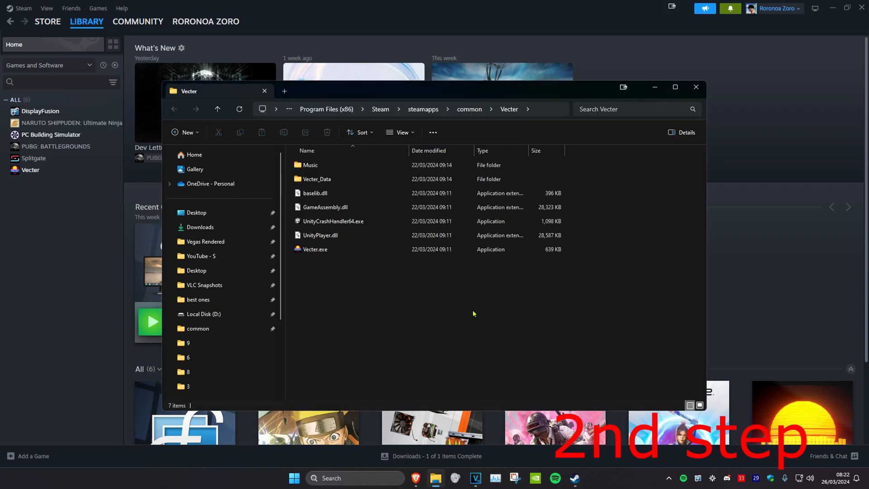
pyautogui.click(315, 249)
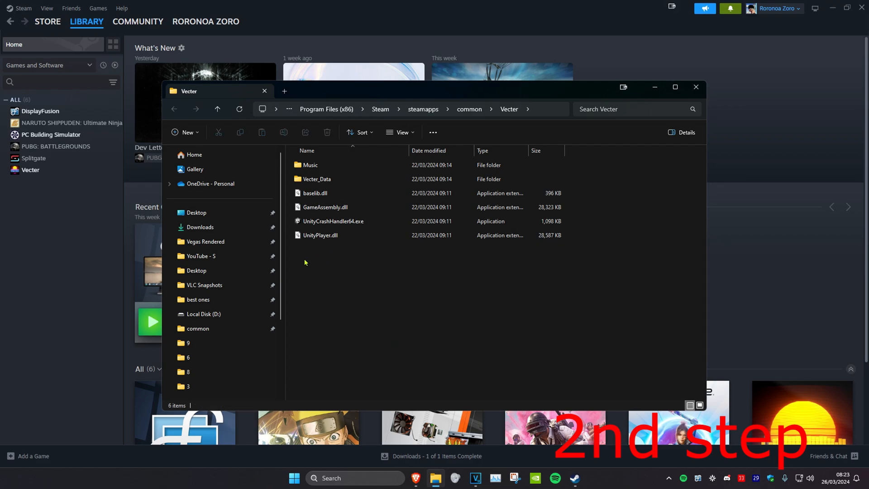
pyautogui.click(695, 87)
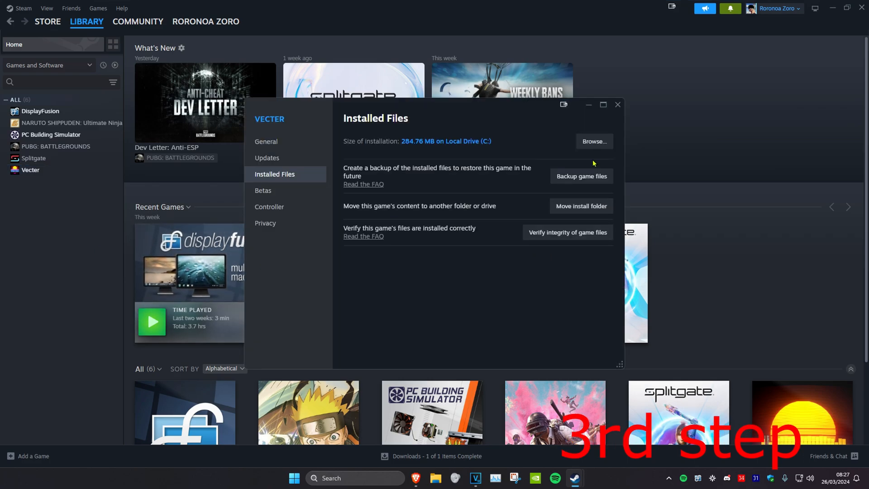
# Set Vecter.exe's compatibility to disable full-screen optimisations and run as administrator
pyautogui.click(594, 141)
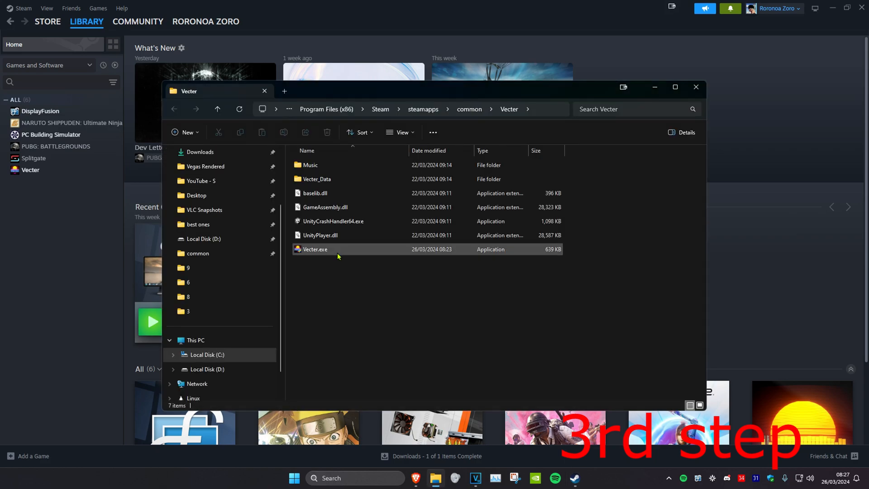
pyautogui.rightClick(337, 249)
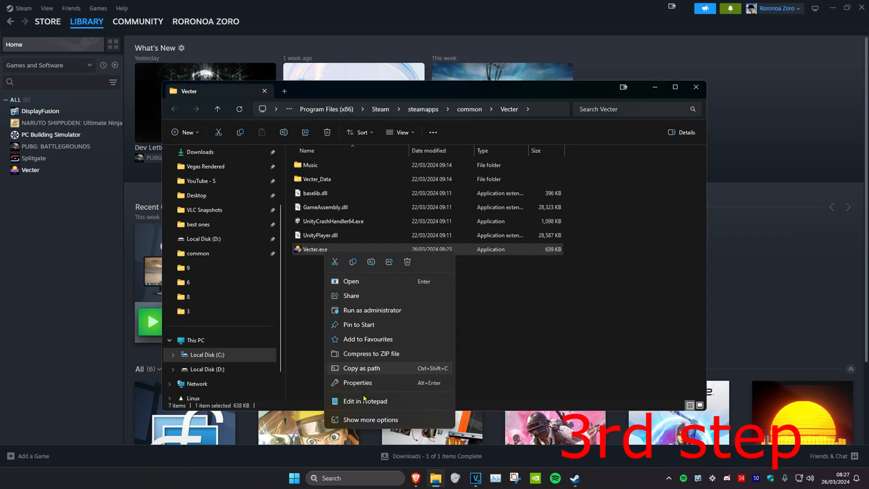
pyautogui.click(357, 383)
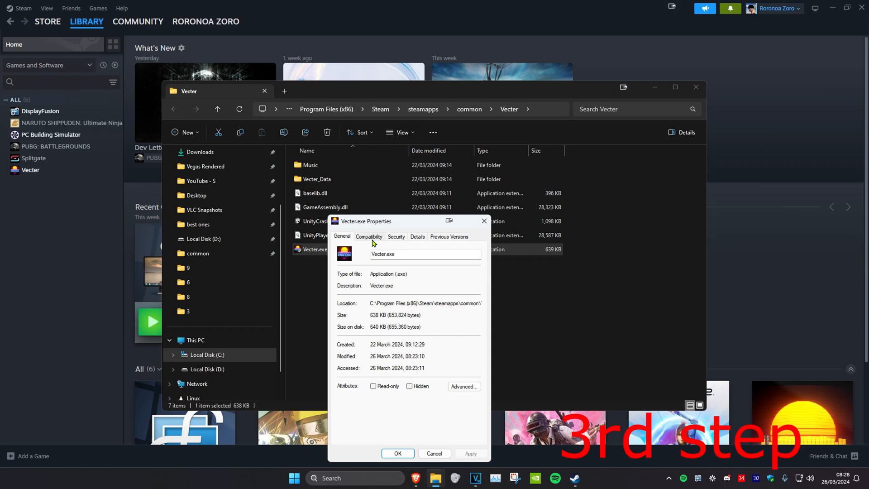
pyautogui.click(369, 236)
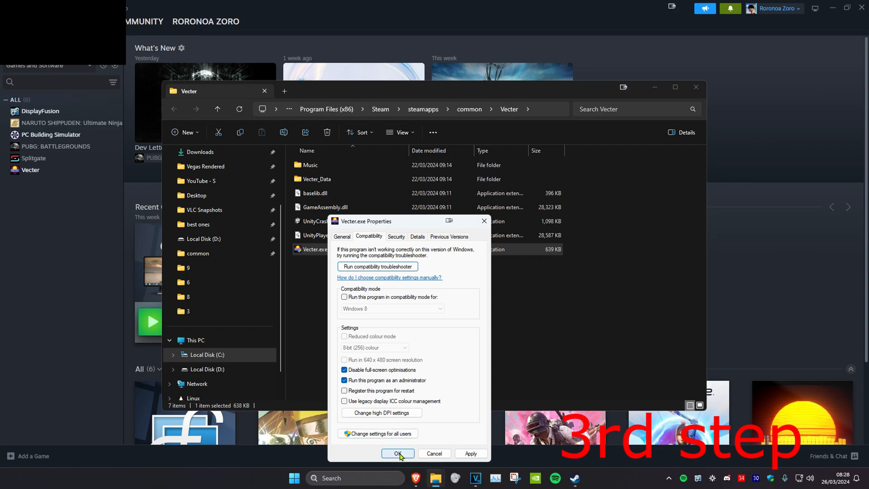
pyautogui.click(398, 453)
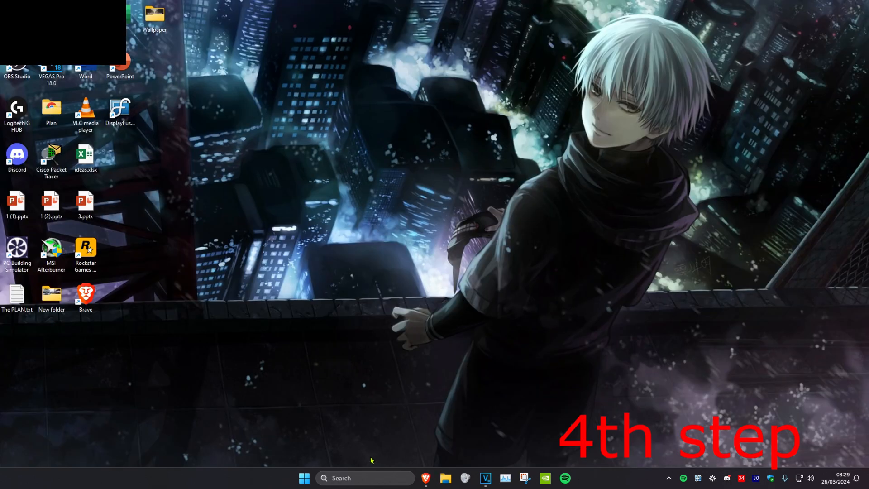
# Search 'check for updates', confirm Windows Update reports up to date, and close it
pyautogui.write('check for updates')
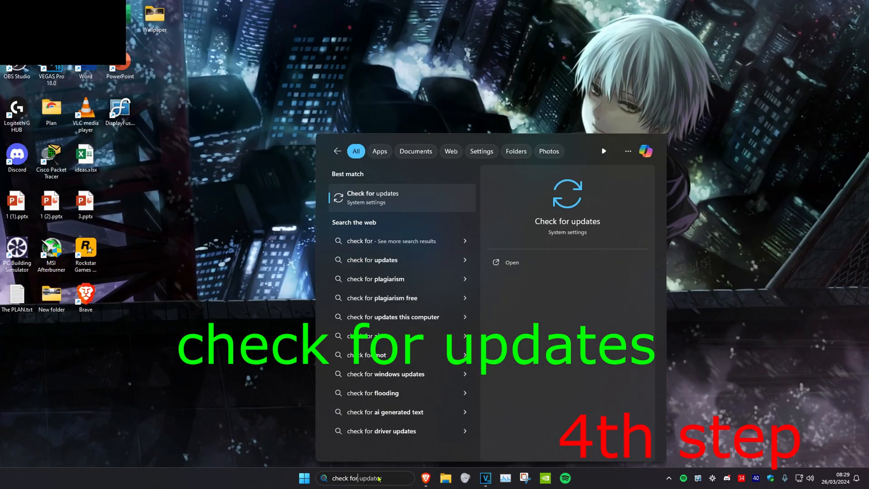
pyautogui.click(371, 198)
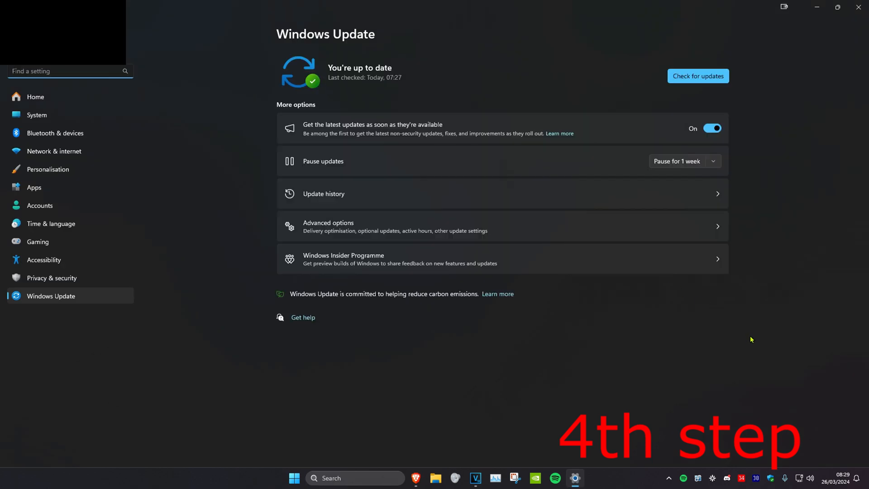
pyautogui.click(697, 76)
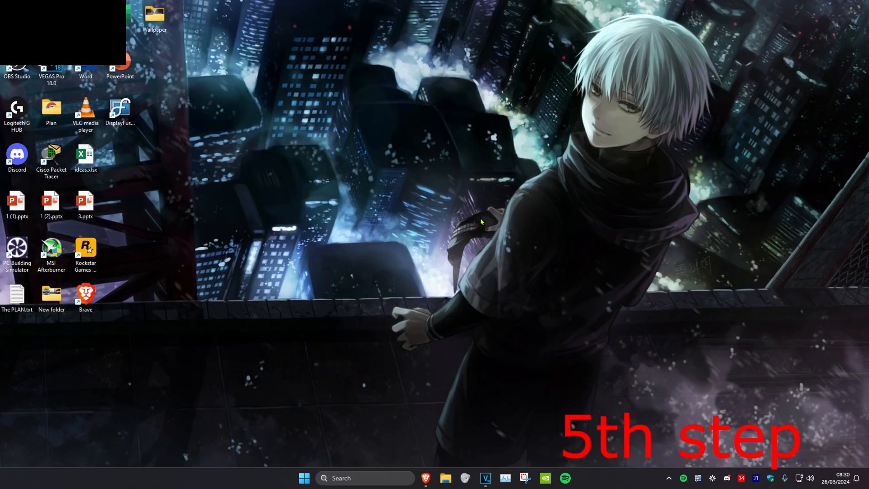
# Open Device Manager and run an automatic driver update for the NVIDIA GTX 1660 Ti
pyautogui.write('device Manager')
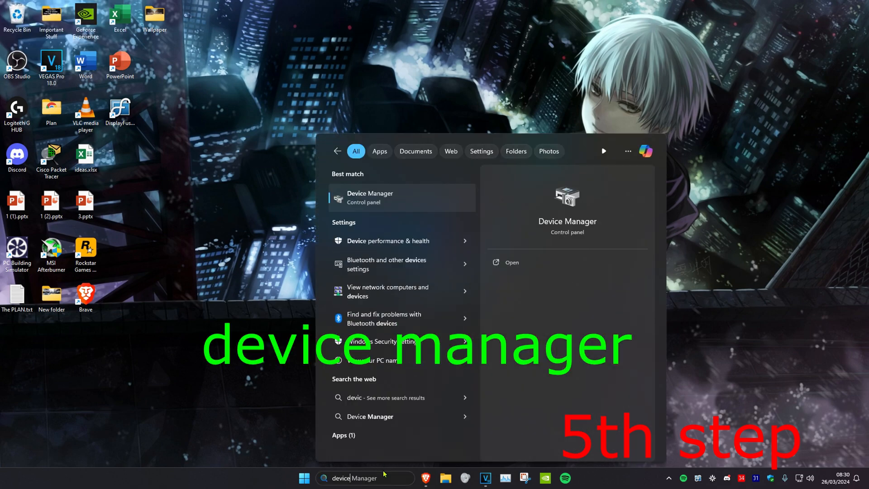
pyautogui.click(370, 197)
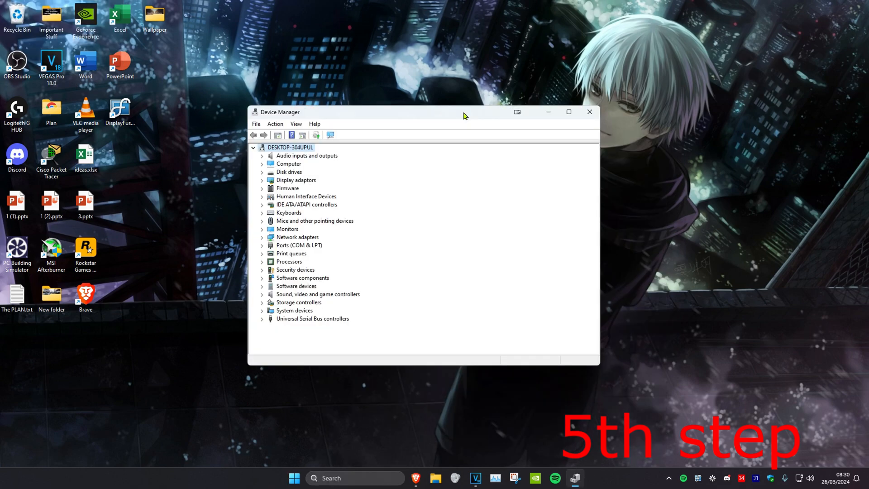
pyautogui.click(261, 180)
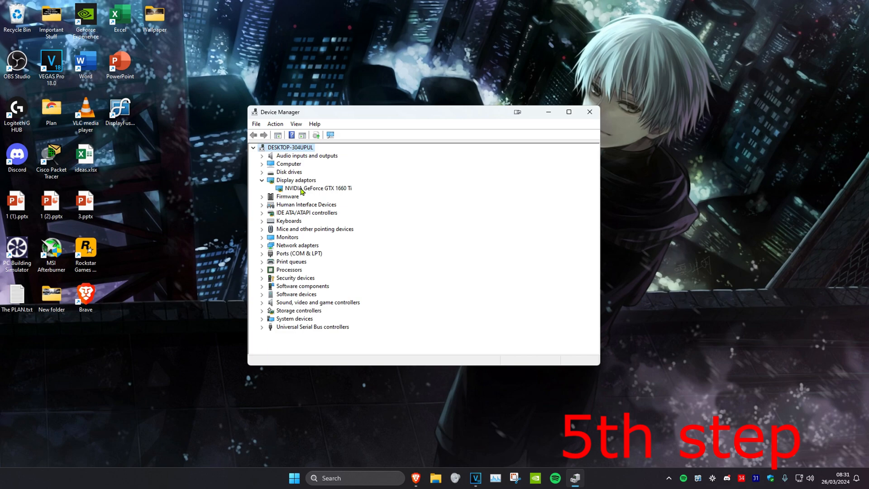
pyautogui.click(317, 188)
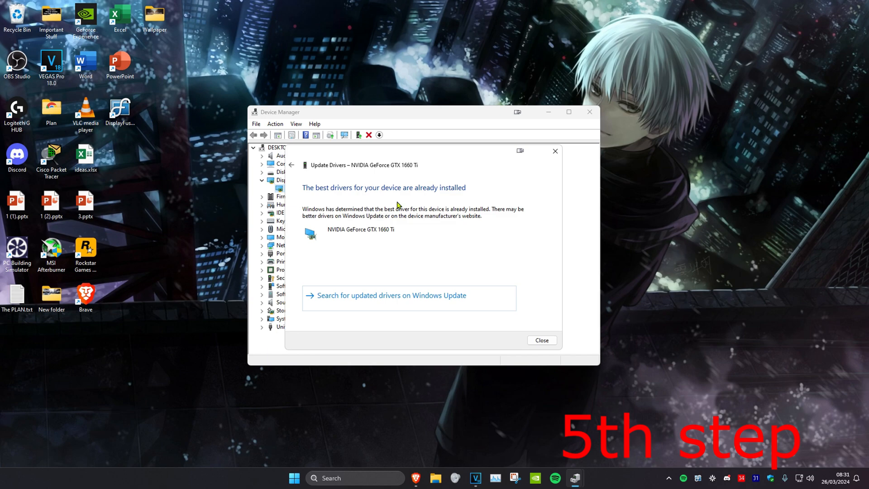
pyautogui.moveTo(384, 201)
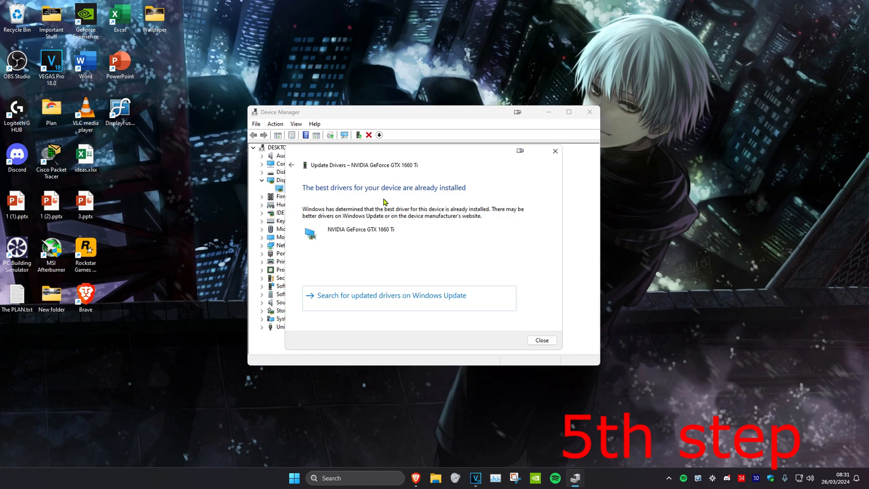